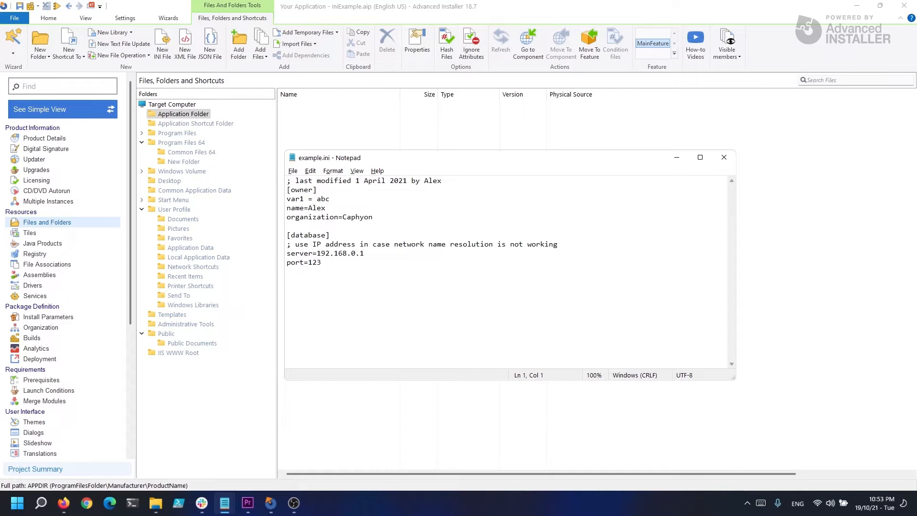
Highlight example.ini's Owner section header and its var1=abc entry
click(315, 189)
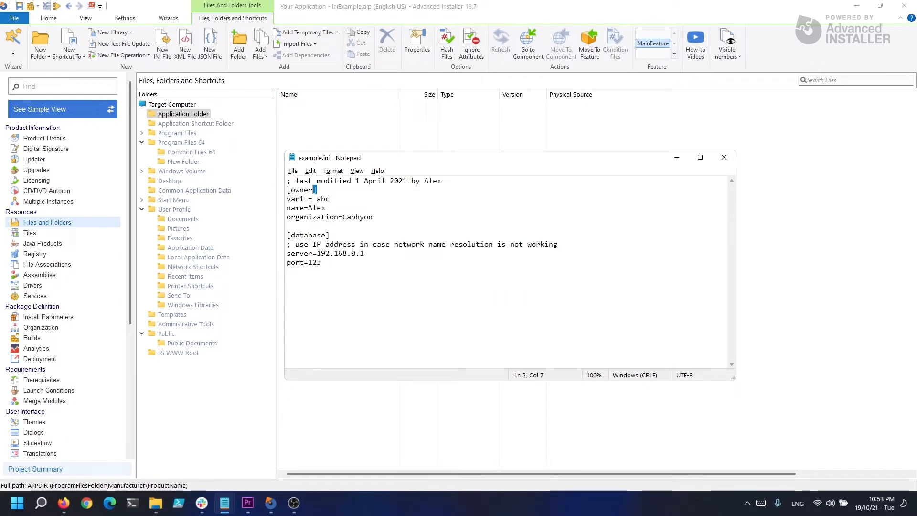
double_click(301, 190)
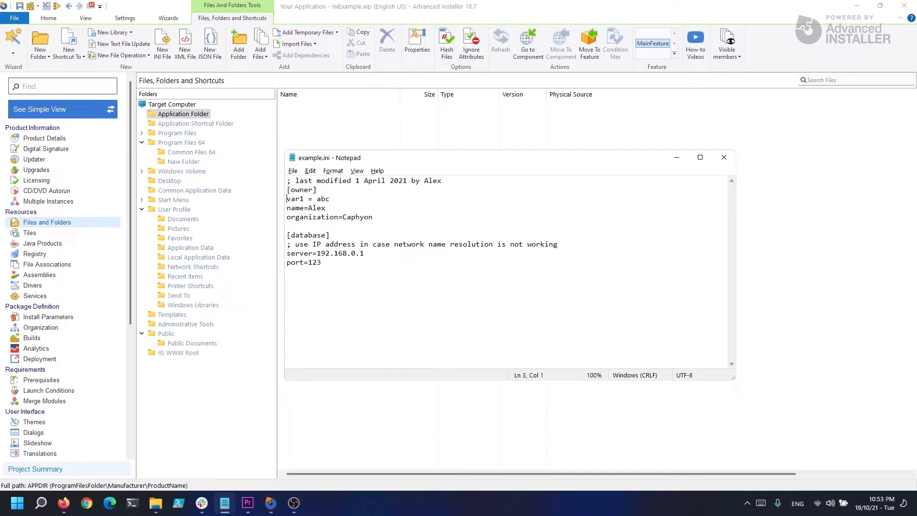
double_click(295, 199)
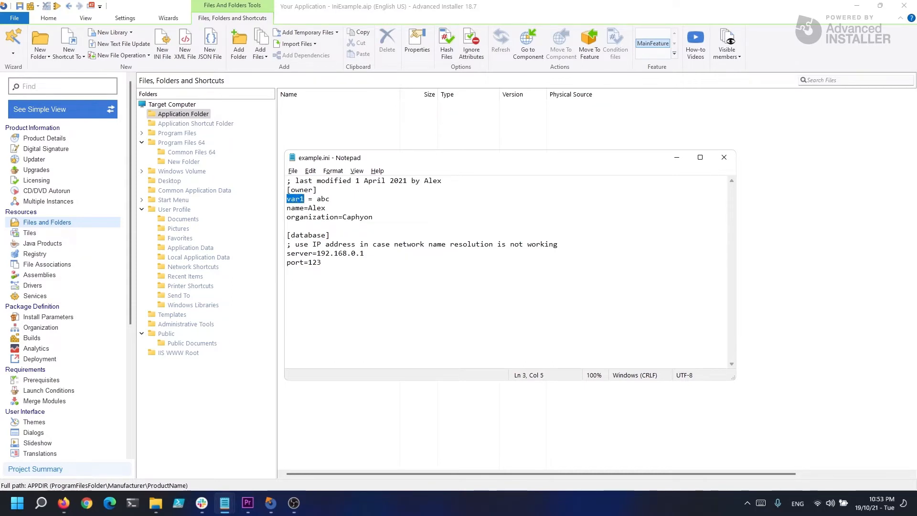
click(307, 199)
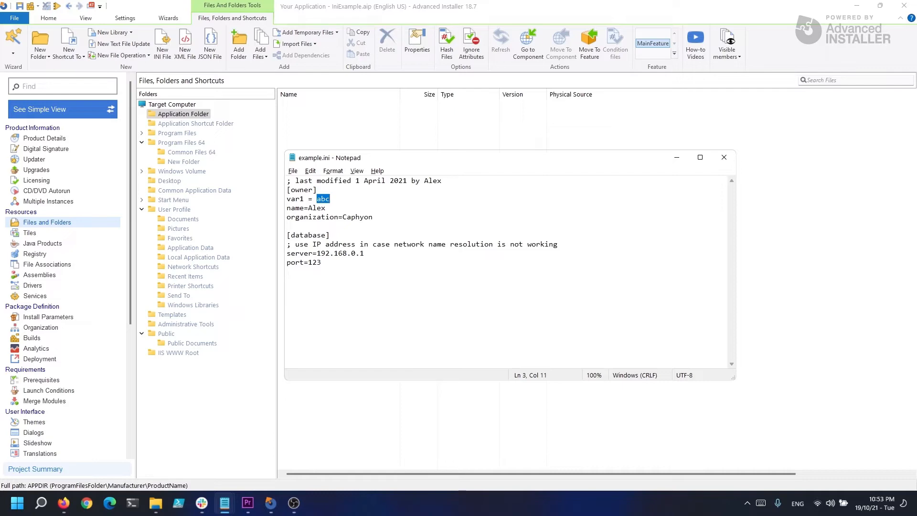
Review the IniFile table entries and the empty RemoveIniFile table, then return to Files and Folders
click(40, 454)
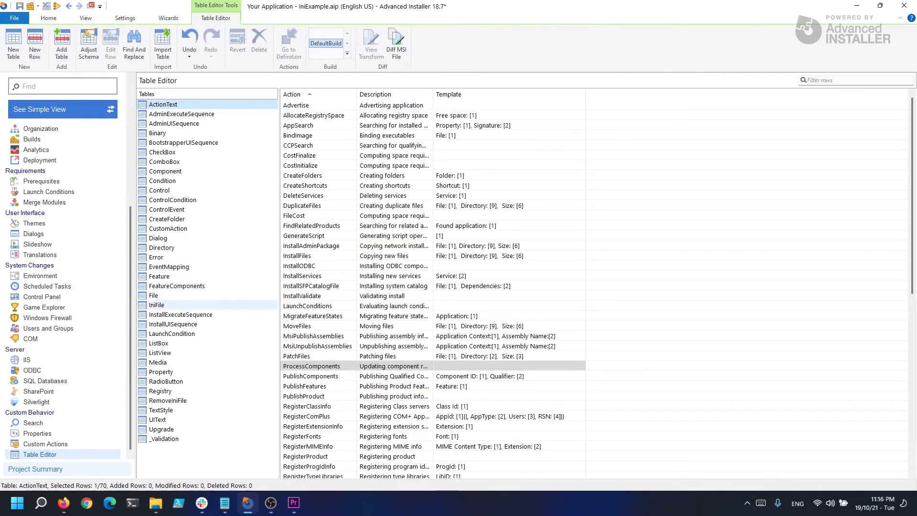
click(156, 305)
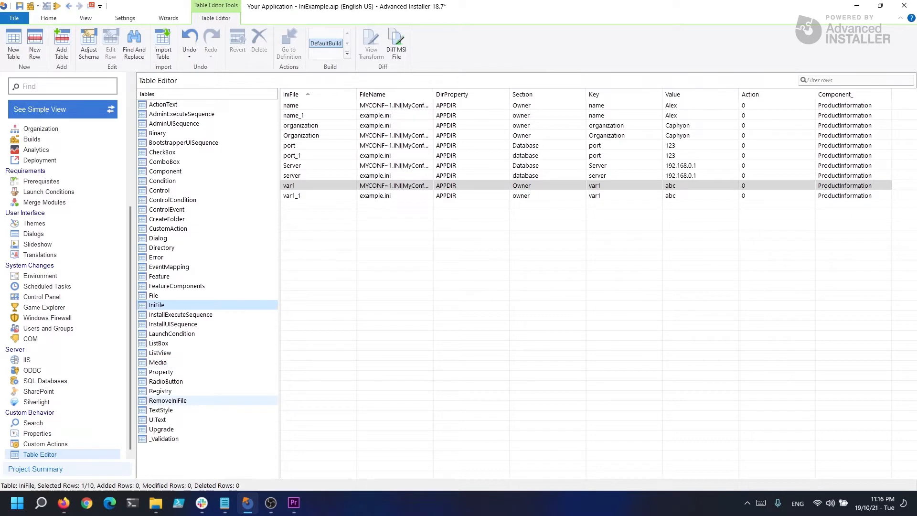
click(167, 401)
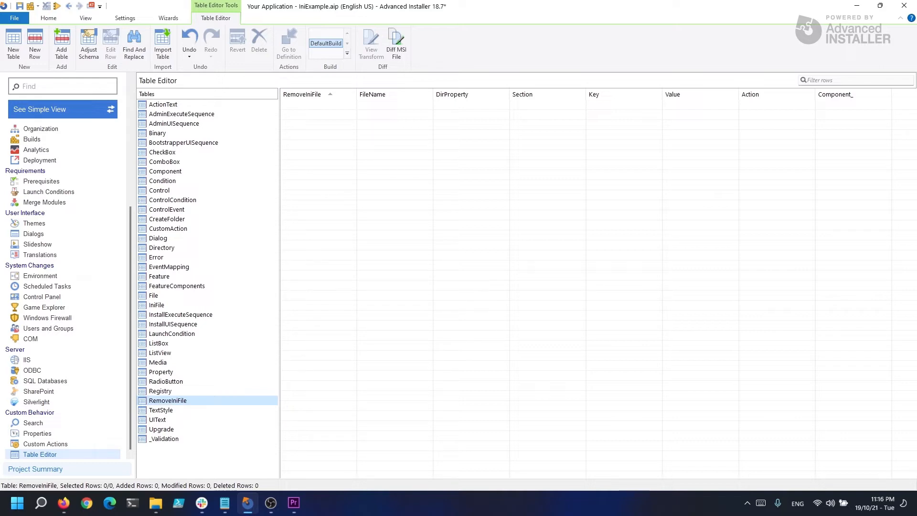
click(46, 223)
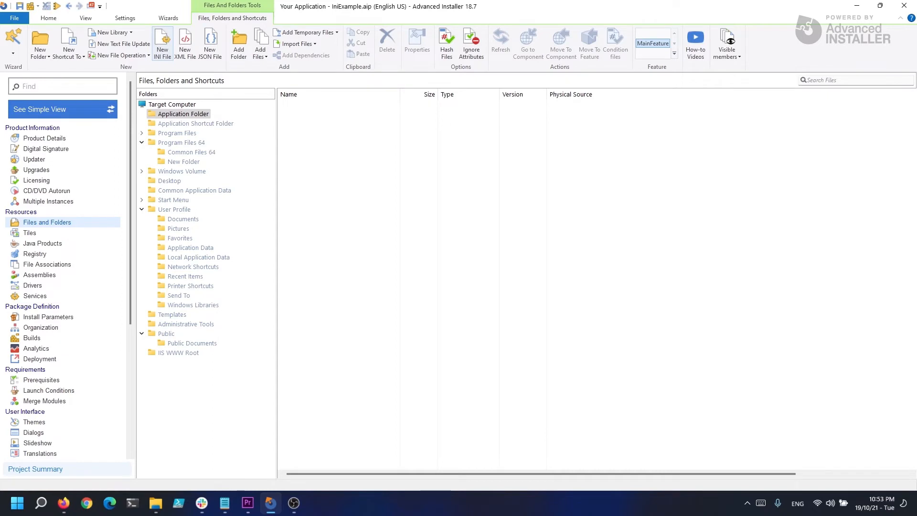
Create a new INI file with an Owner section: var1=abc, name=Alex, Organization=Caphyon
click(162, 44)
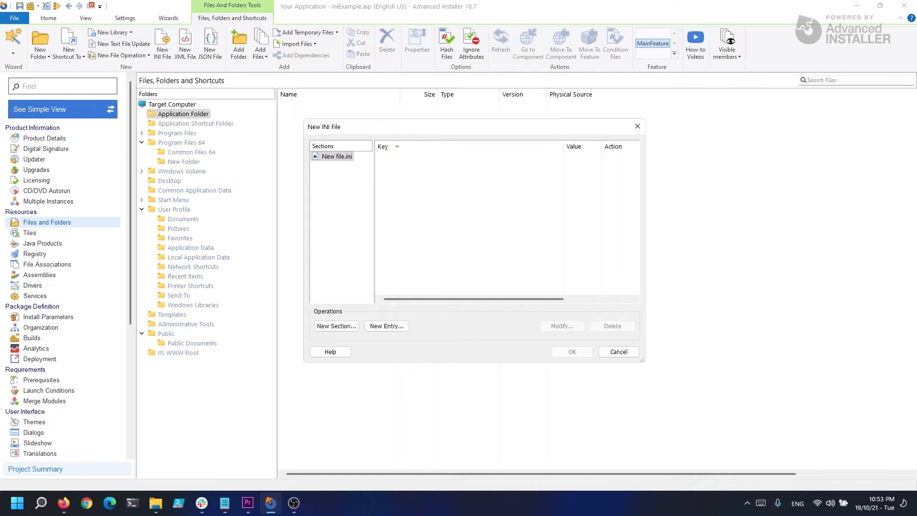
click(336, 326)
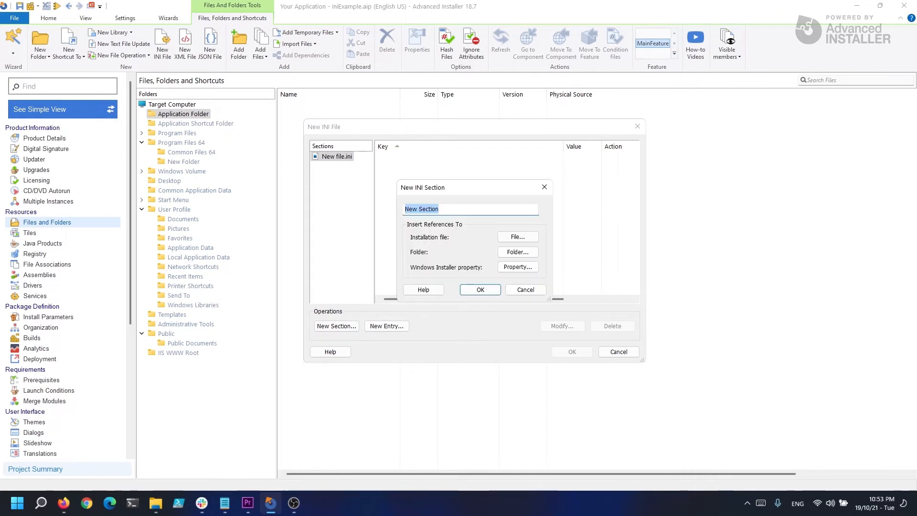
click(480, 289)
text(Ale)
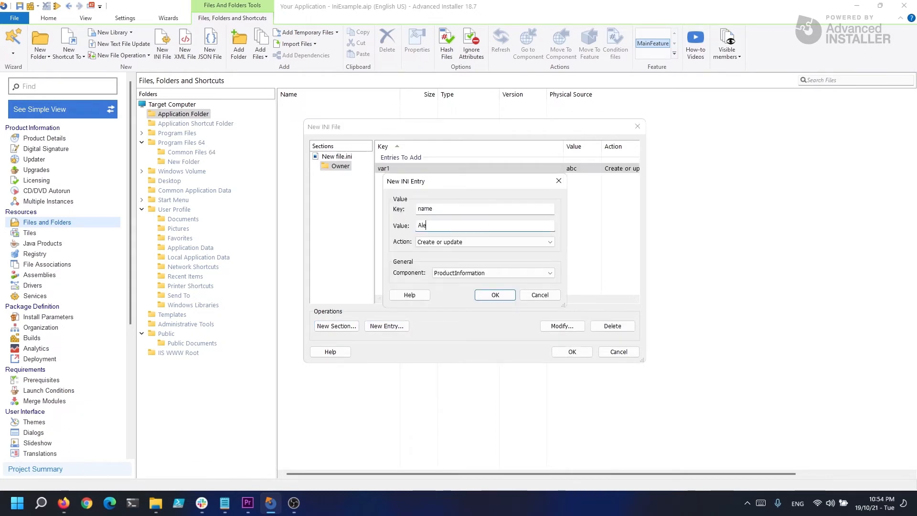
click(493, 294)
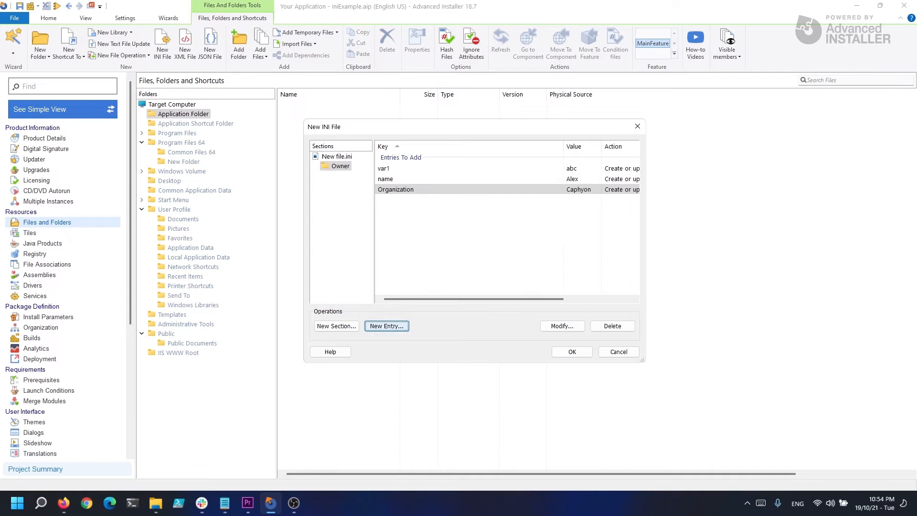
click(336, 326)
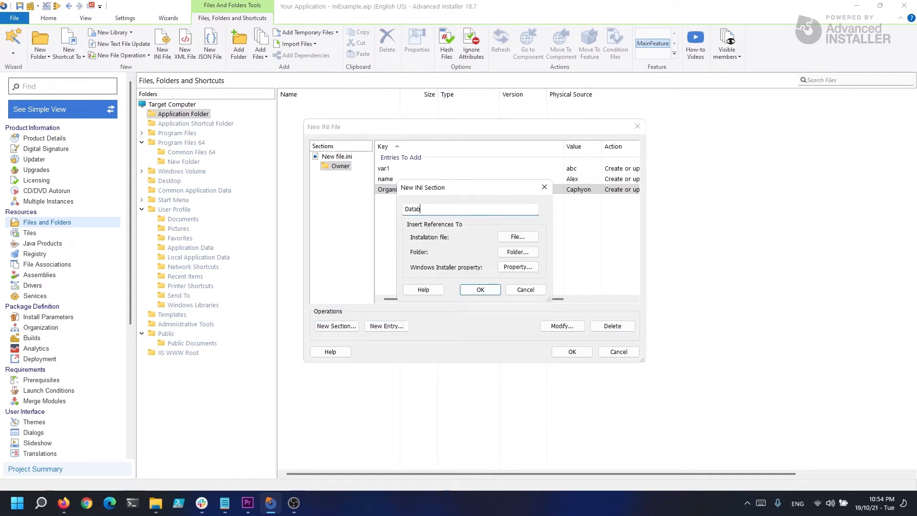
Add a Database section with Server=192.168.0.1 and port=123 to the new INI file
click(479, 290)
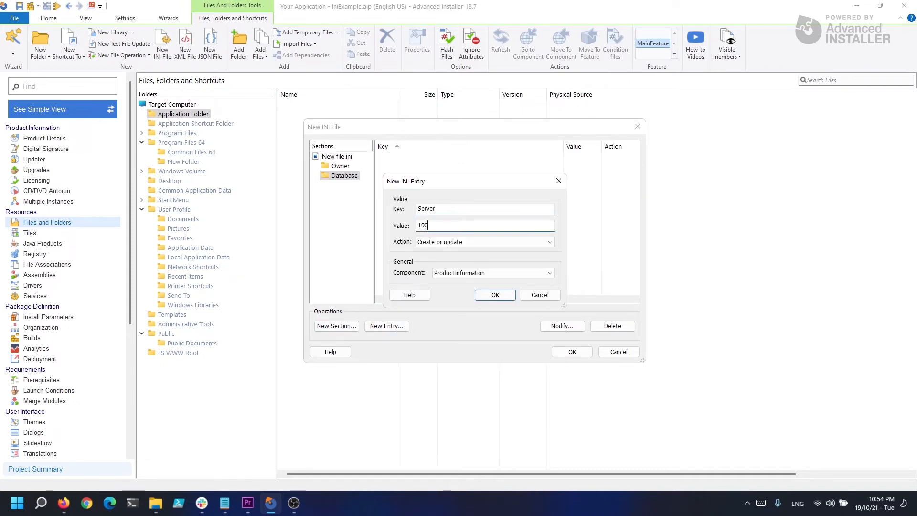
click(495, 295)
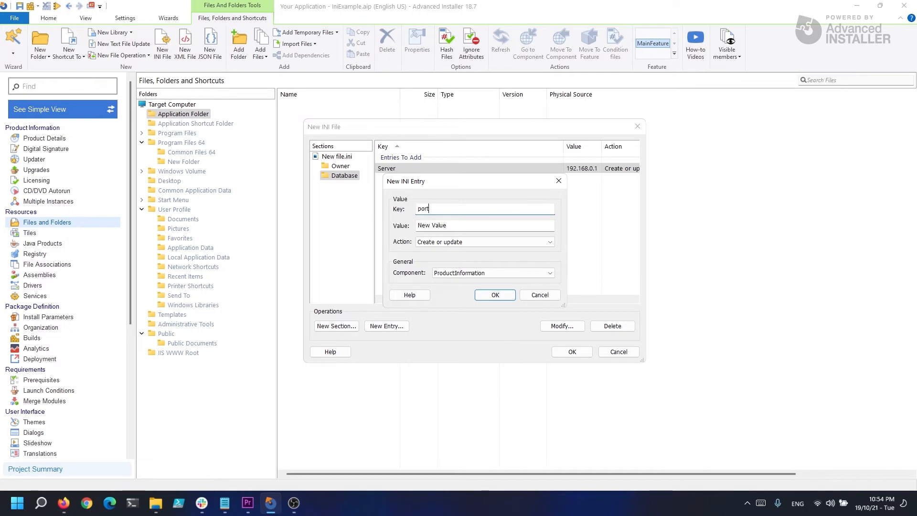
click(495, 294)
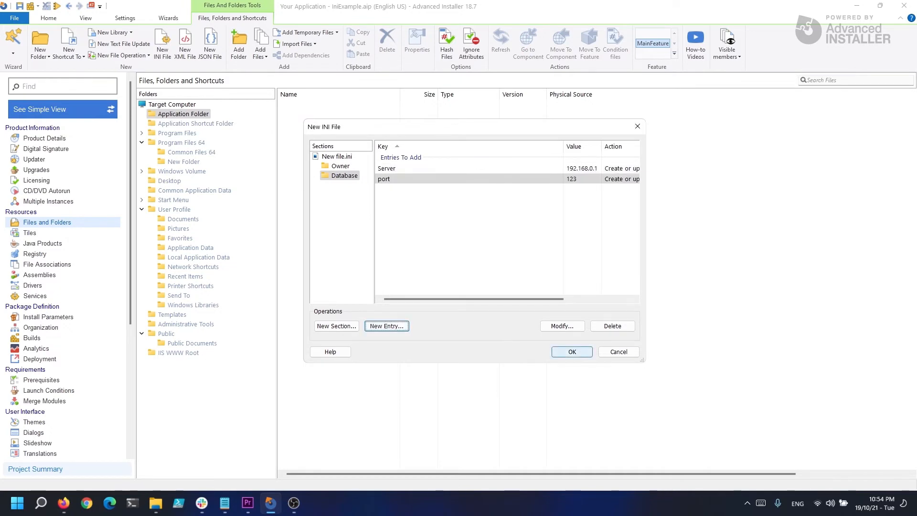
right_click(300, 105)
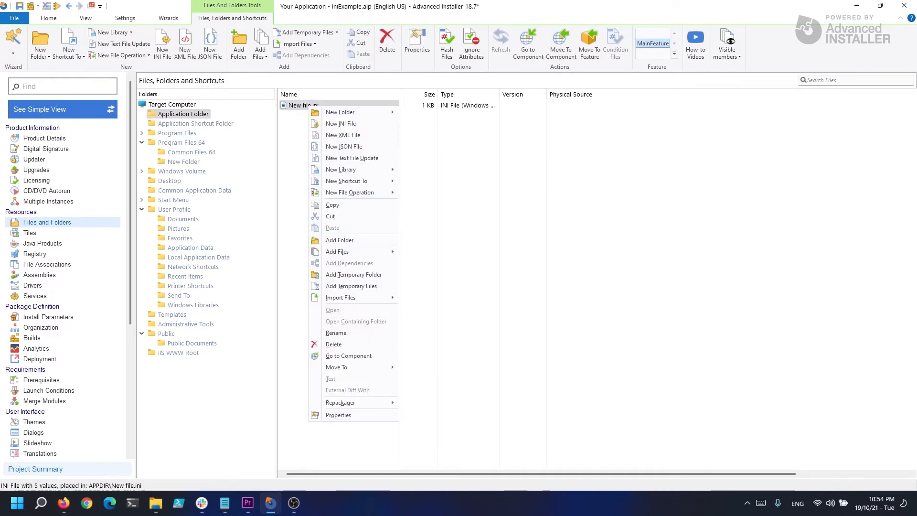
Rename the new INI file to MyConfiguration.ini
click(336, 333)
text(MyConfiguration)
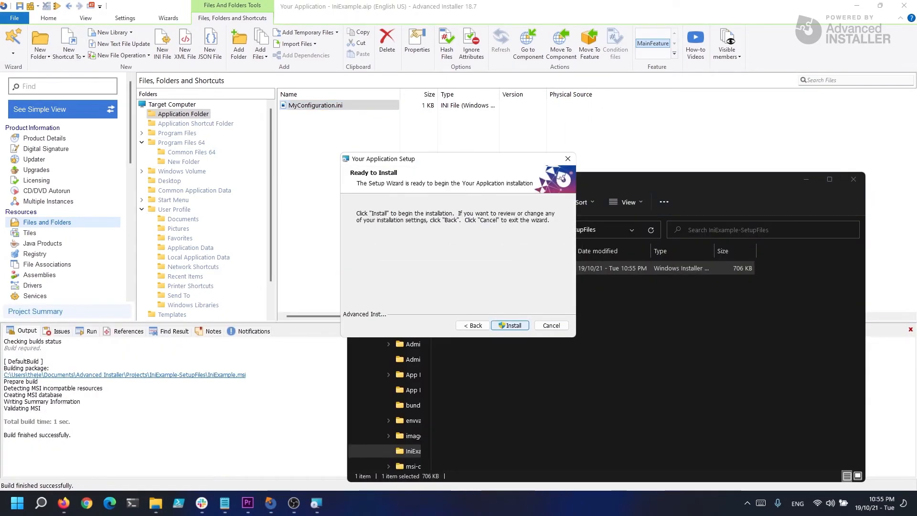
Install the package and open MyConfiguration.ini under Program Files (x86)\Your Company\Your Application
click(550, 325)
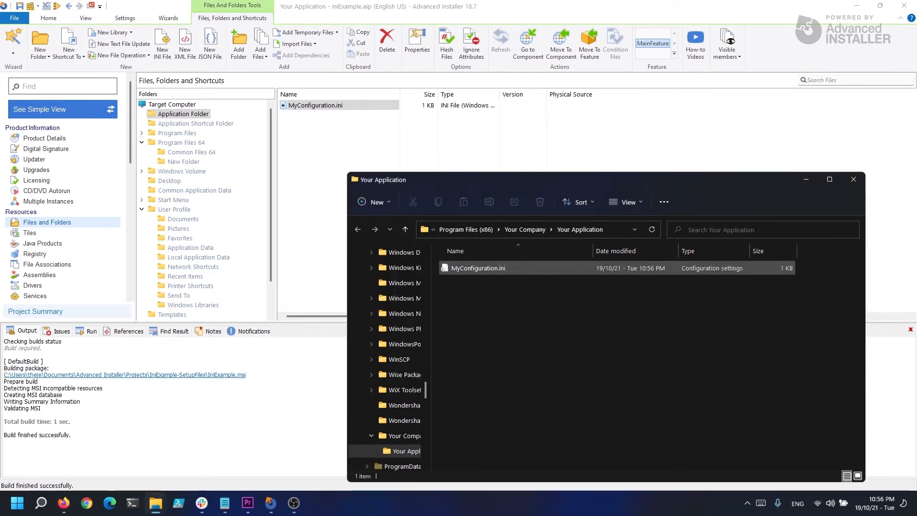
click(479, 268)
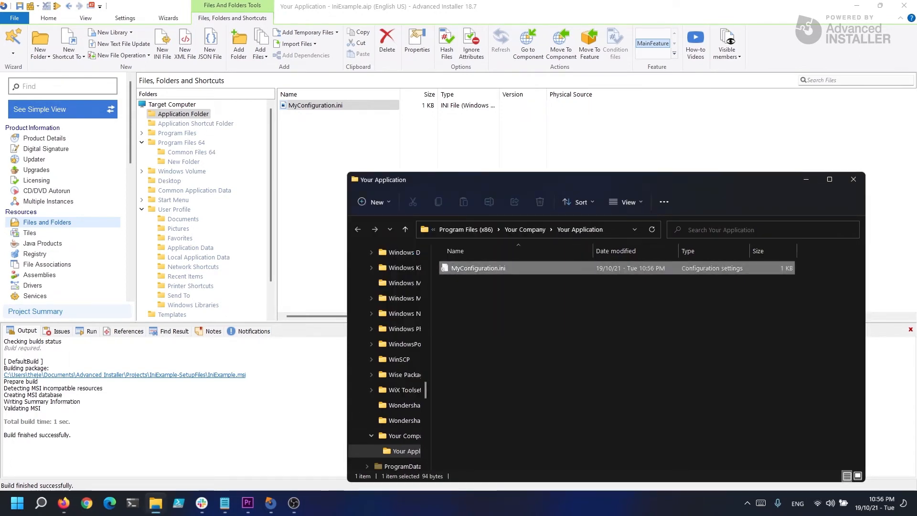
double_click(479, 268)
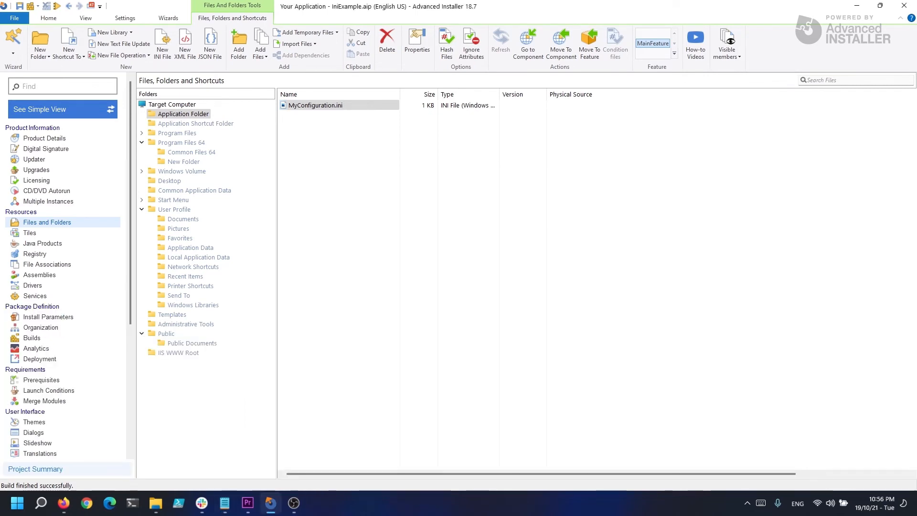
Import example.ini from the Desktop and open it for editing
click(295, 43)
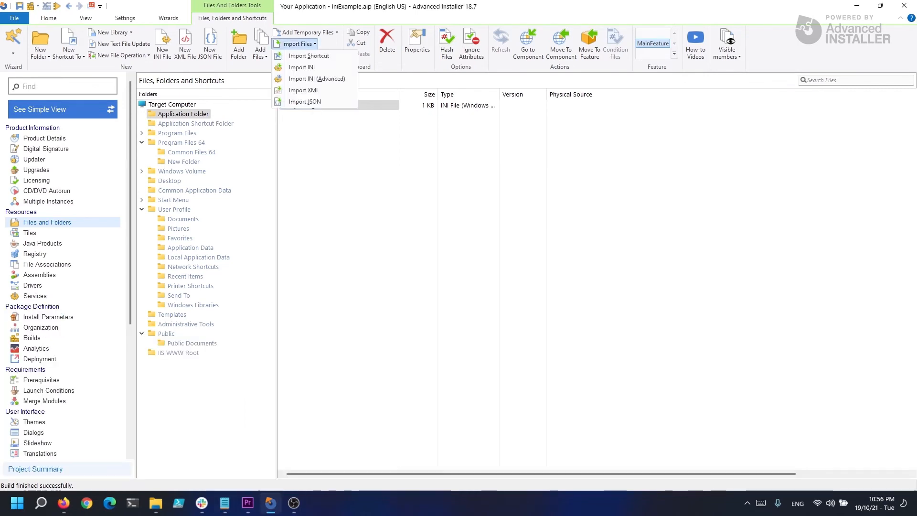
mouse_move(301, 67)
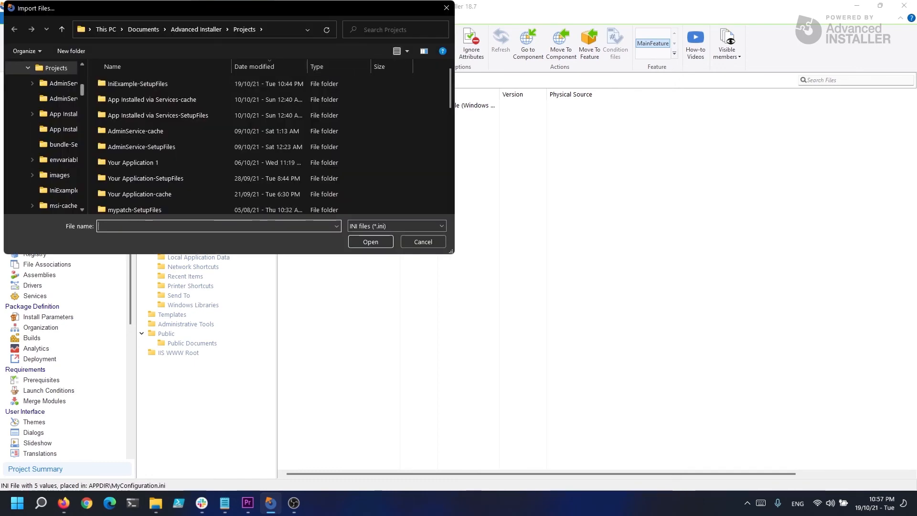
click(39, 193)
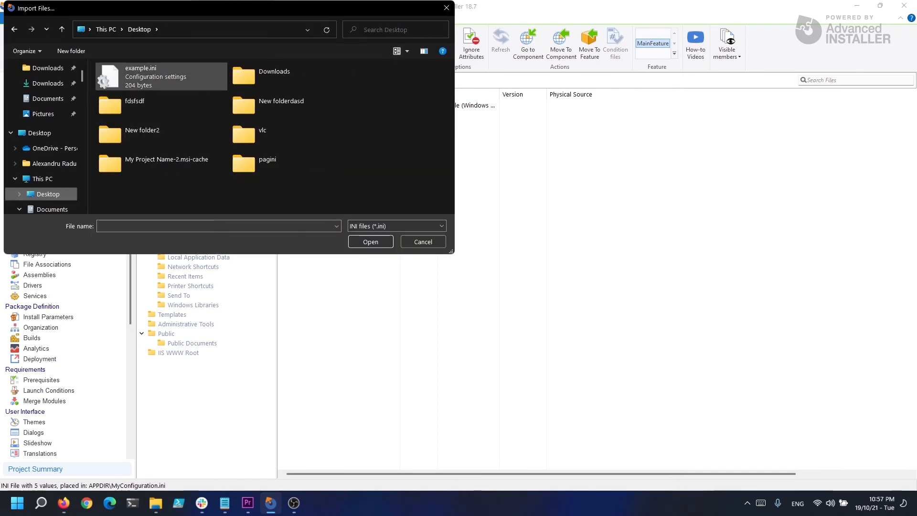
click(369, 241)
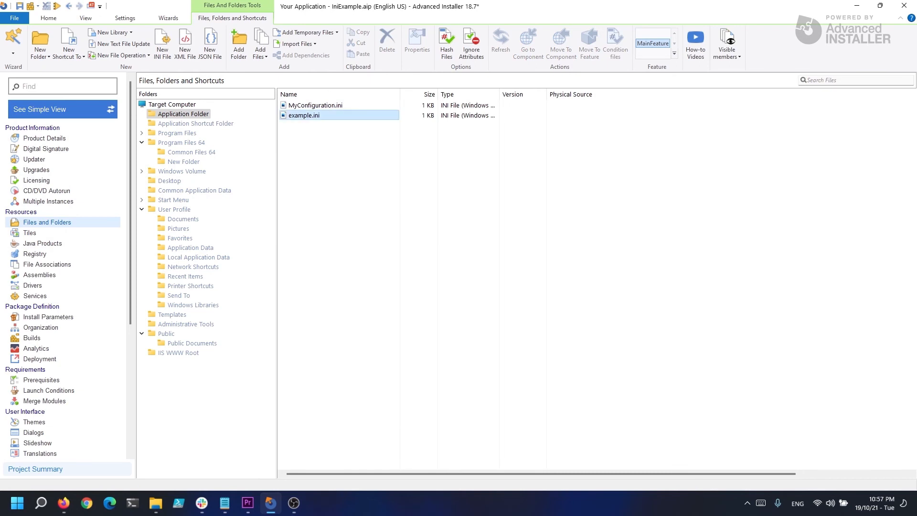
double_click(304, 115)
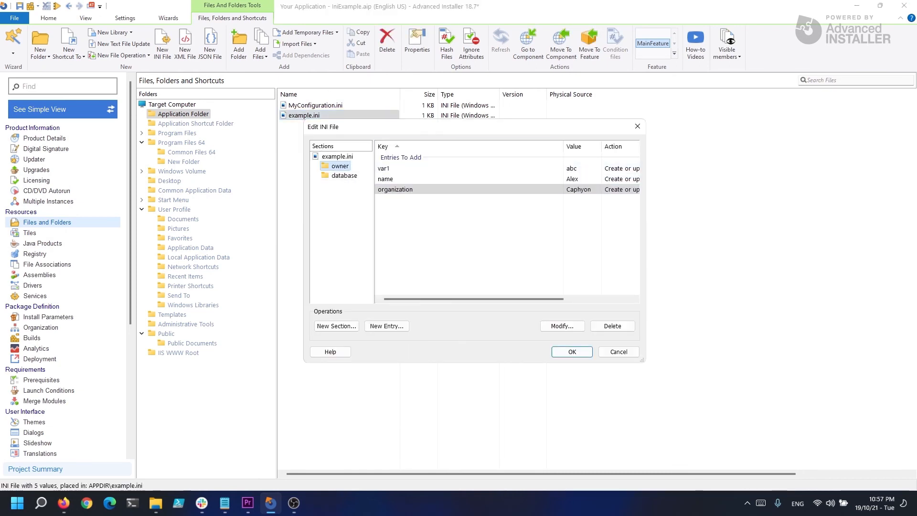